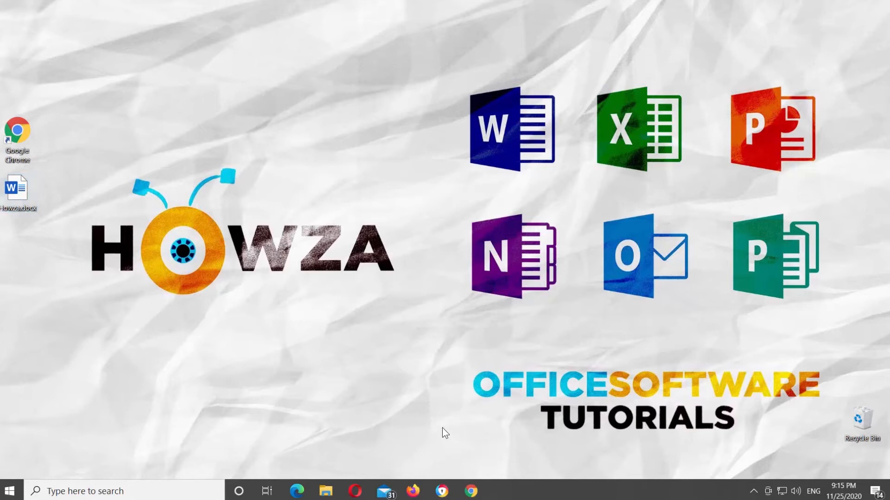
Open Howza.docx from the desktop and open Word Options from the File menu.
{"action": "double_click", "coordinate": [17, 187]}
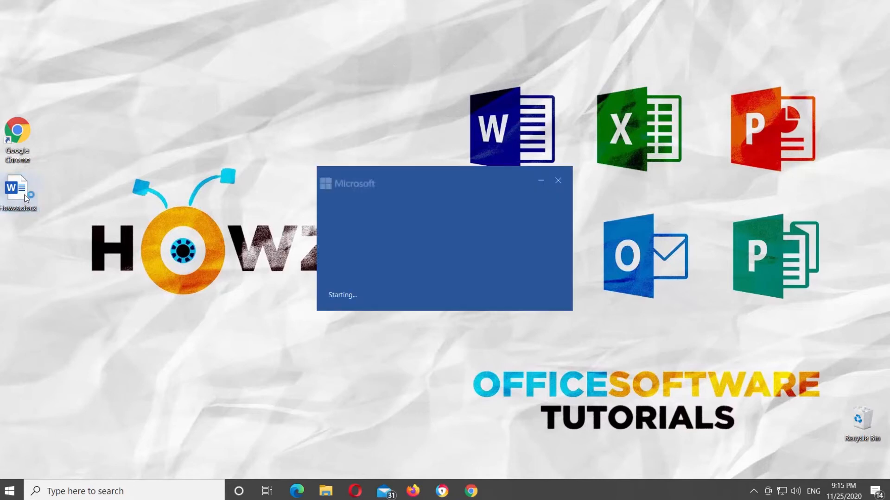
{"action": "left_click", "coordinate": [17, 189]}
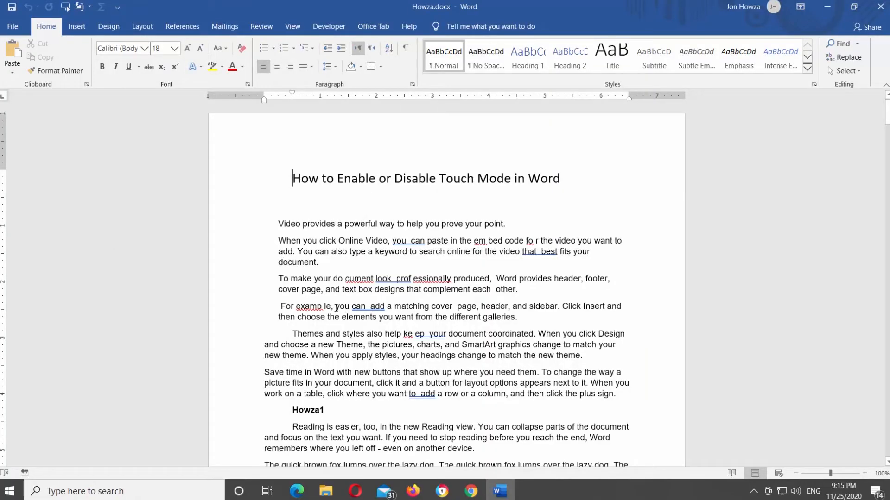
{"action": "left_click", "coordinate": [12, 26]}
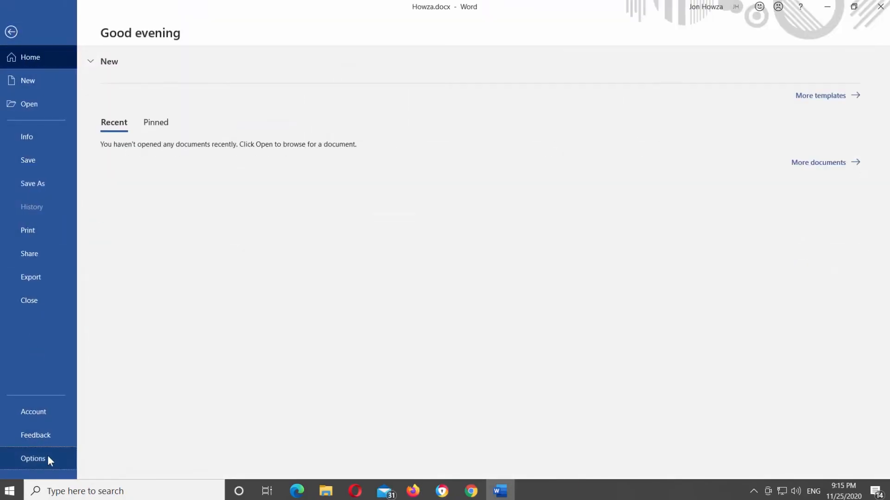
{"action": "left_click", "coordinate": [32, 459]}
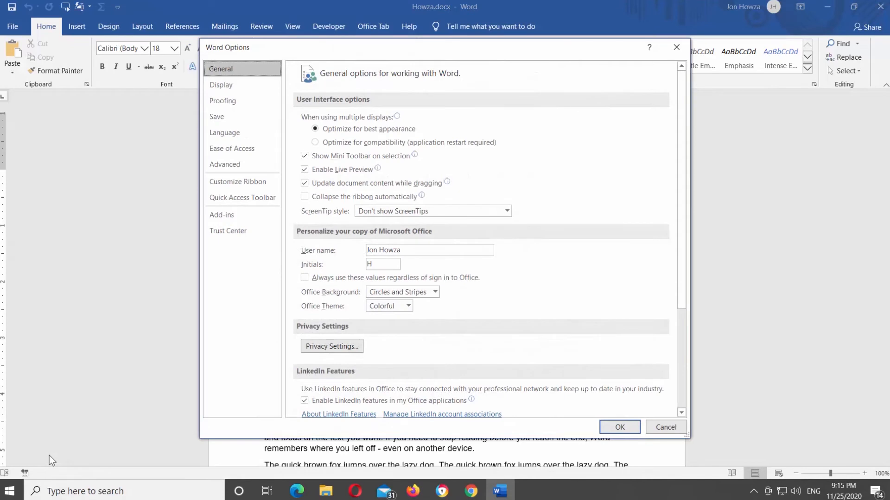
In Proofing, uncheck 'Check spelling as you type' and 'Mark grammar errors as you type'.
{"action": "left_click", "coordinate": [222, 101]}
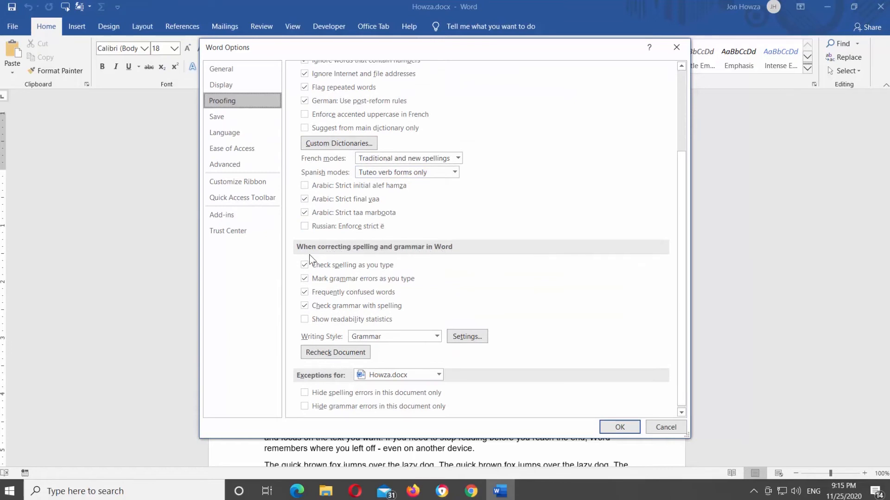
{"action": "left_click", "coordinate": [305, 265]}
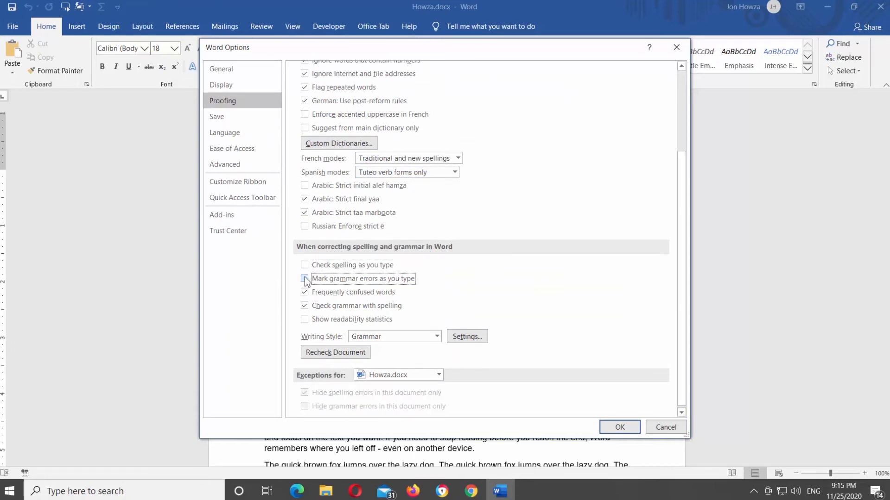
{"action": "left_click", "coordinate": [619, 427]}
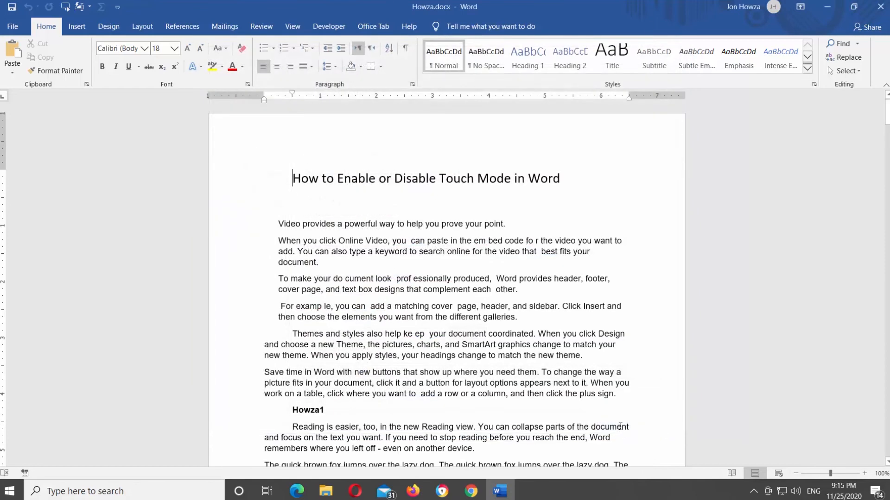
{"action": "mouse_move", "coordinate": [439, 280]}
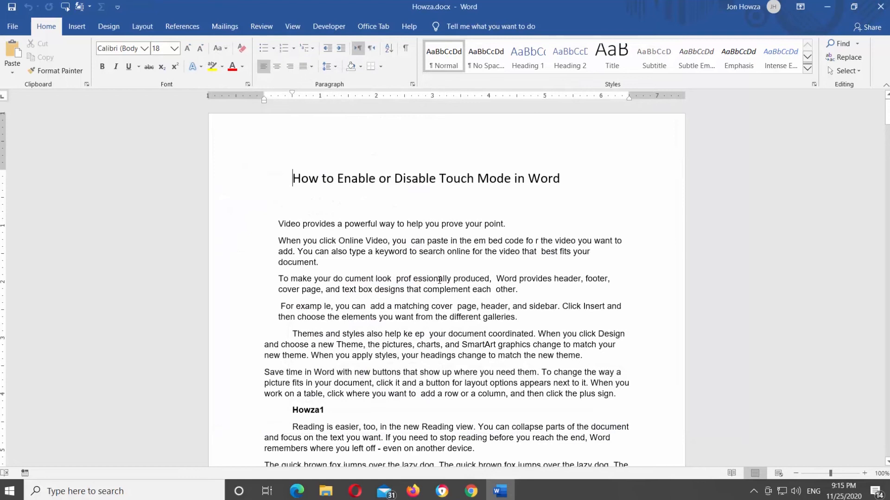
{"action": "mouse_move", "coordinate": [22, 29]}
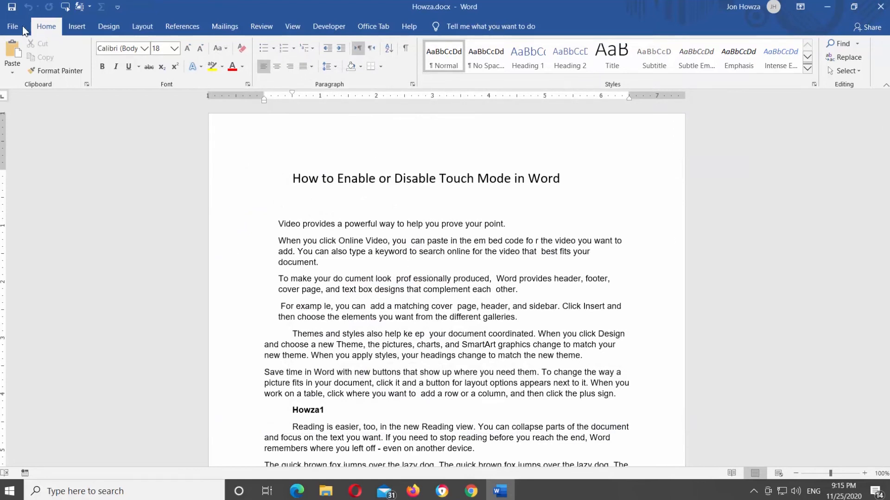
Reopen Word Options from the File backstage view.
{"action": "left_click", "coordinate": [12, 26]}
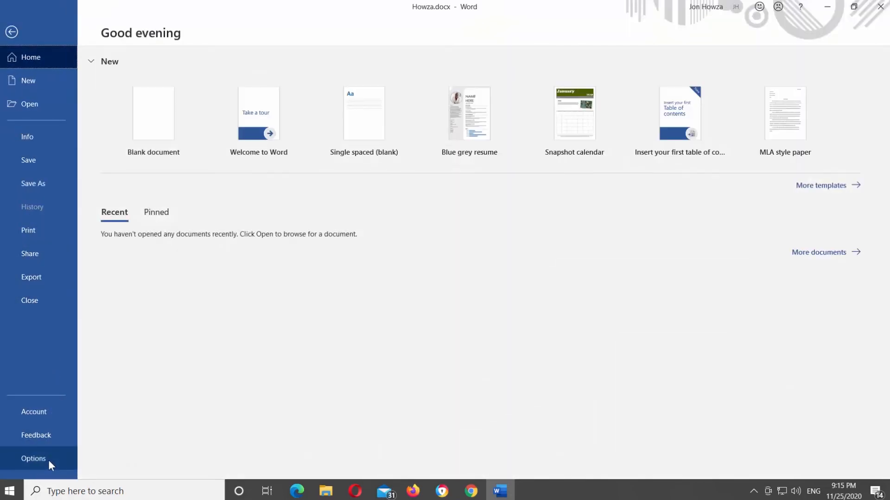
{"action": "left_click", "coordinate": [33, 458]}
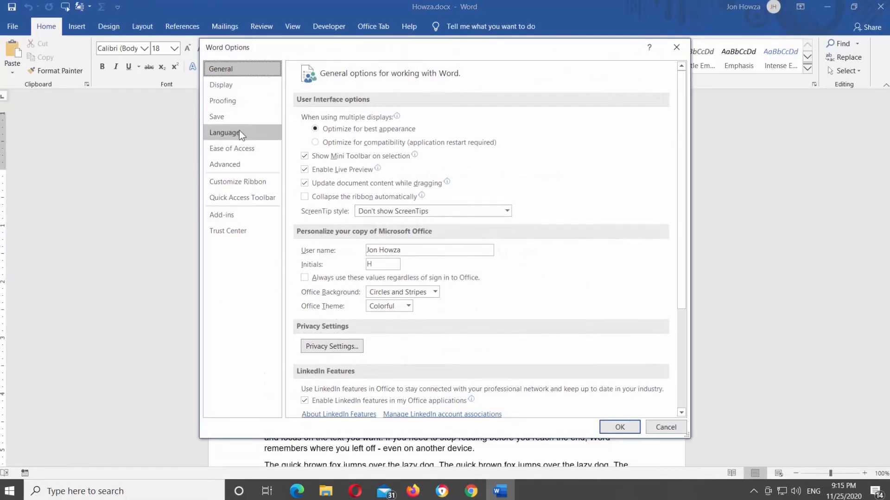
In Proofing, recheck 'Check spelling as you type' and 'Mark grammar errors as you type'.
{"action": "left_click", "coordinate": [222, 101]}
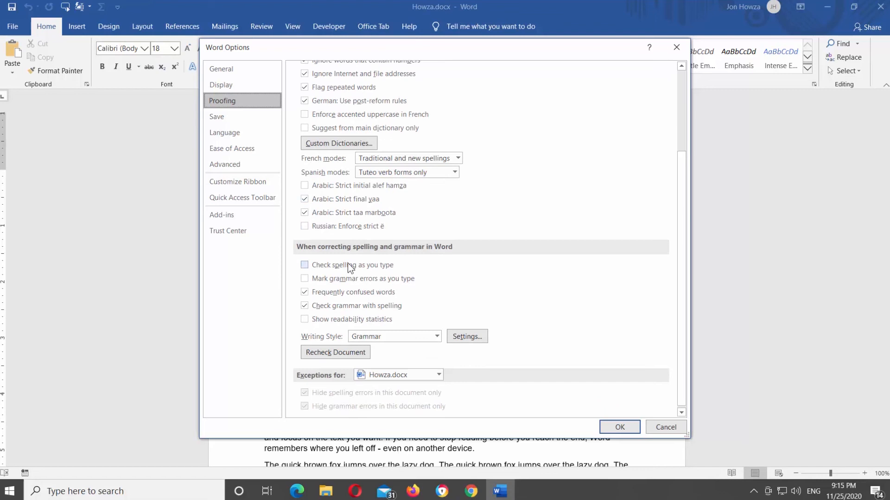
{"action": "left_click", "coordinate": [305, 265]}
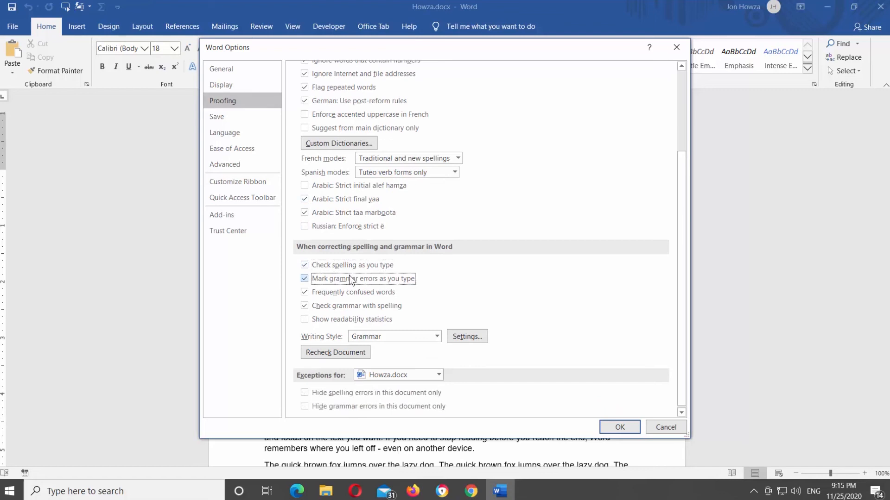
{"action": "left_click", "coordinate": [619, 427]}
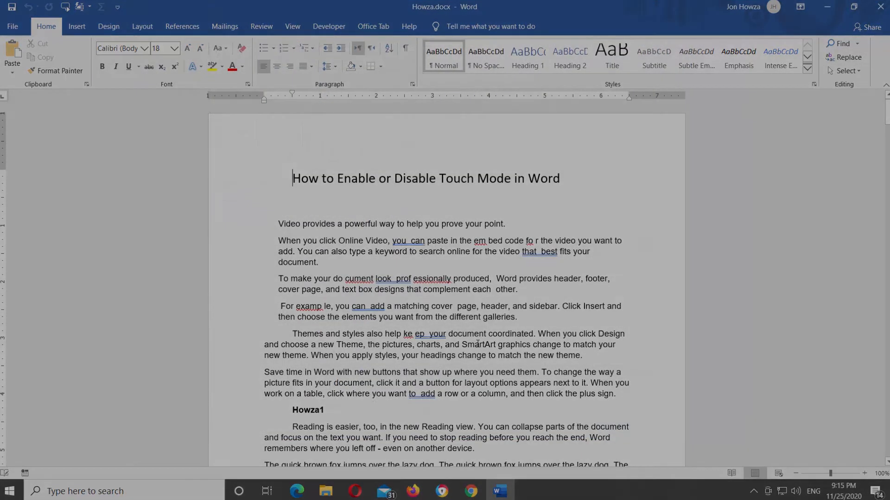